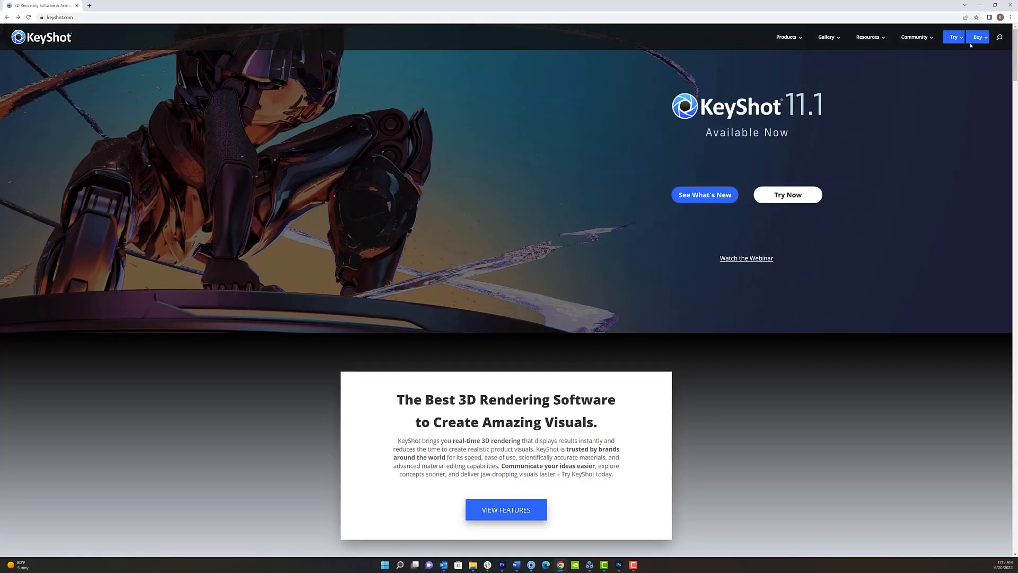
Go to the Buy page on keyshot.com listing subscriptions and prices.
click(978, 37)
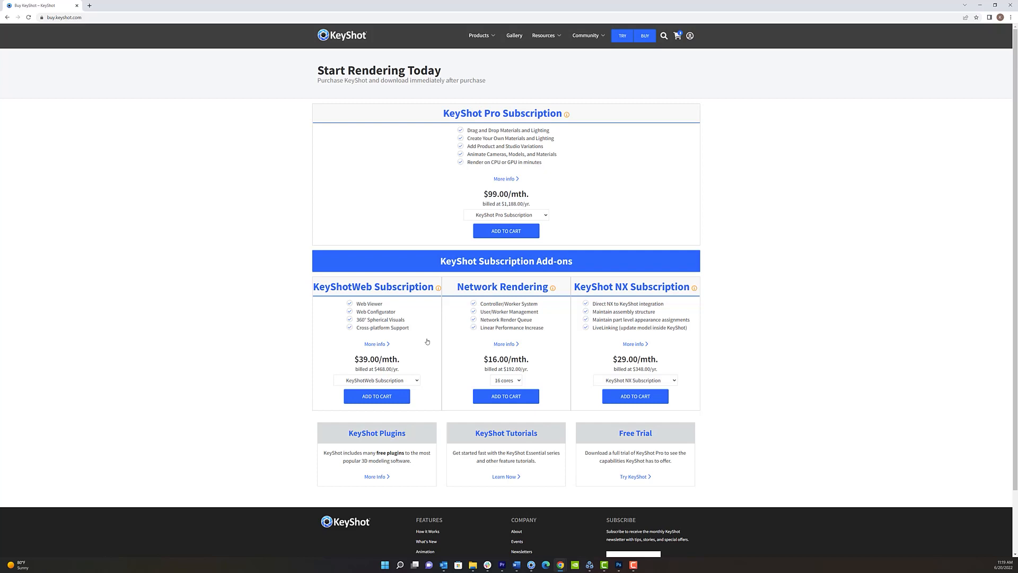
mouse_move(320, 361)
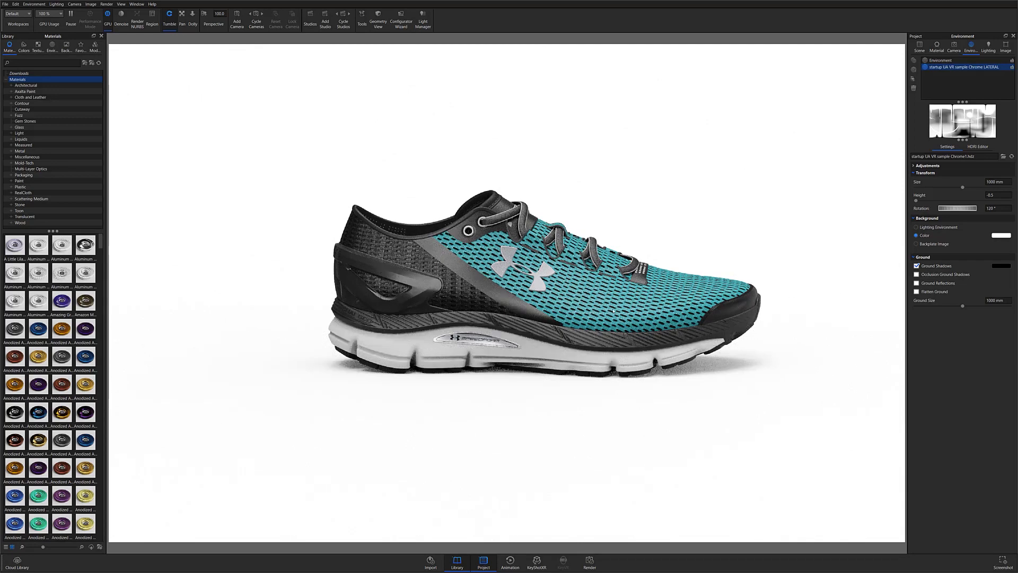
mouse_move(603, 227)
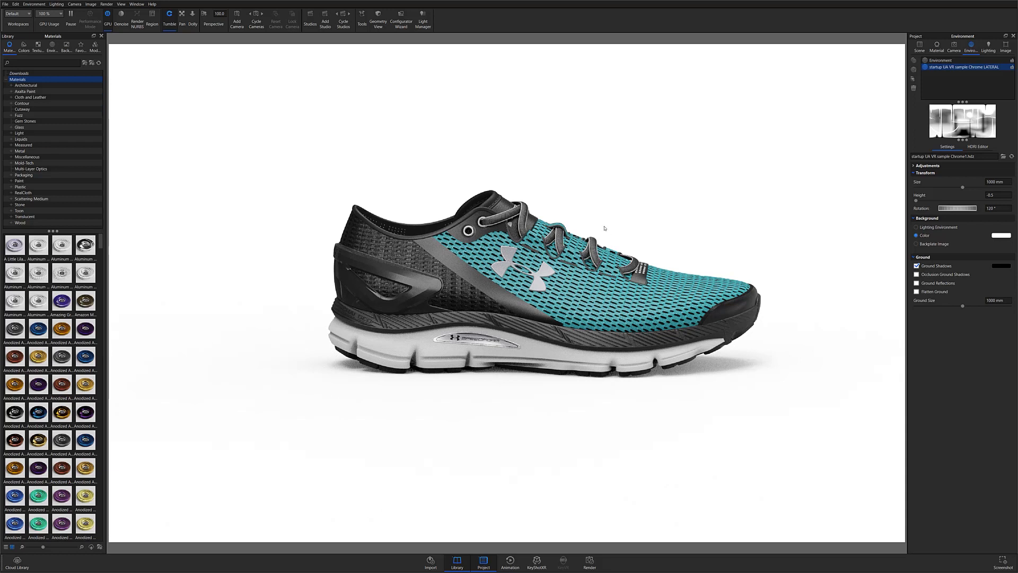
mouse_move(479, 134)
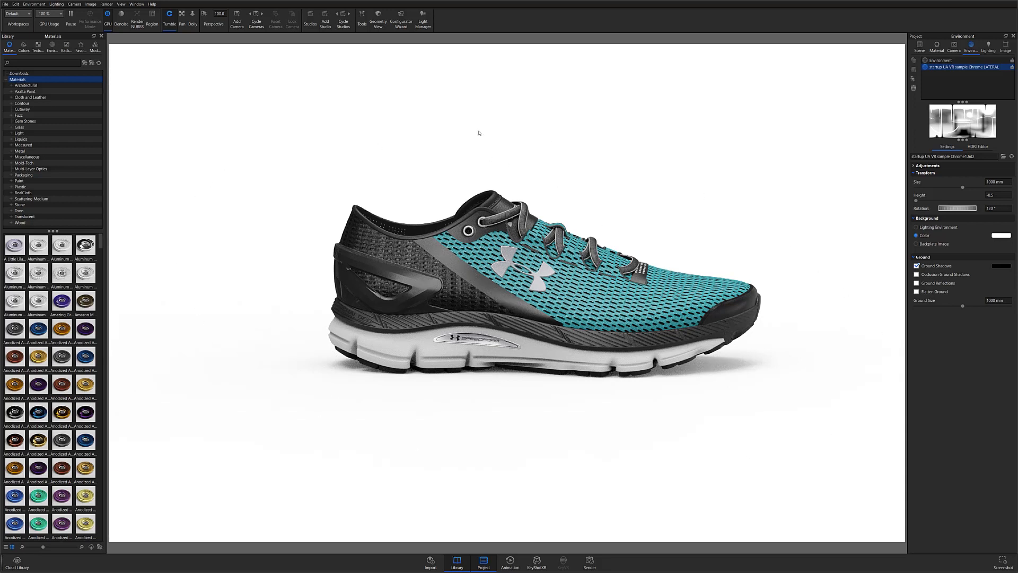
mouse_move(309, 197)
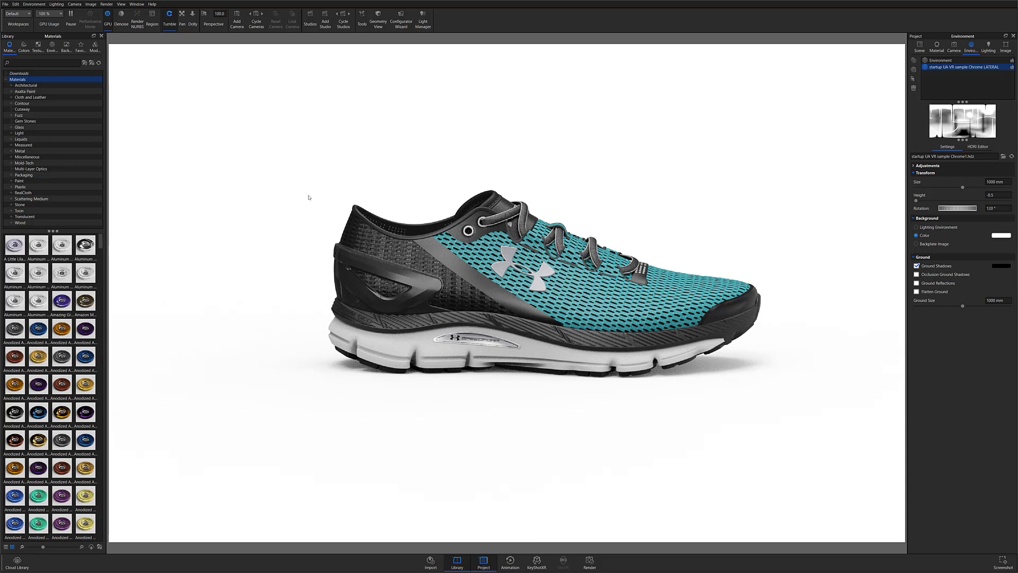
mouse_move(786, 225)
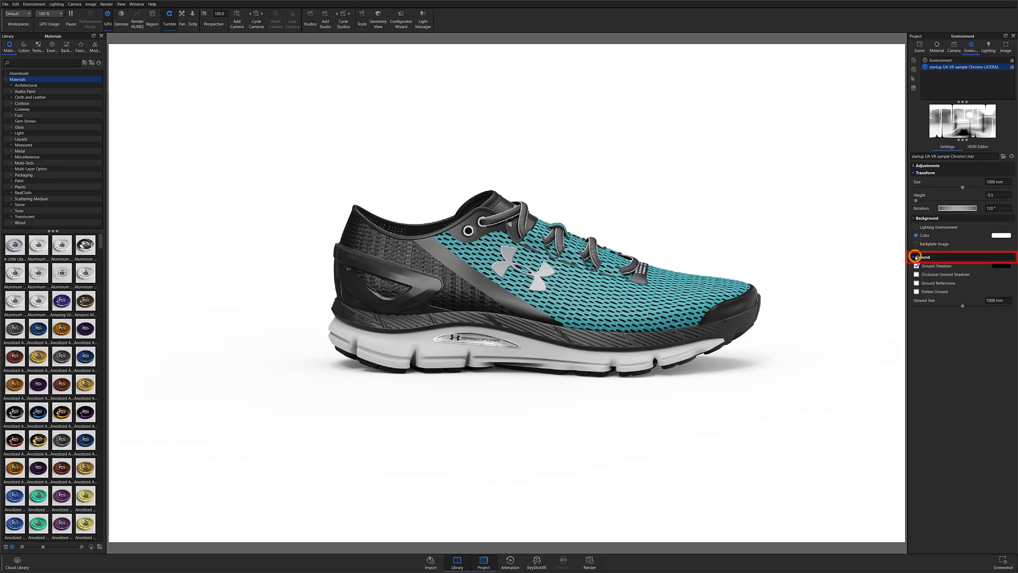
Turn off Ground Shadows and keep the background as a white Color.
click(916, 256)
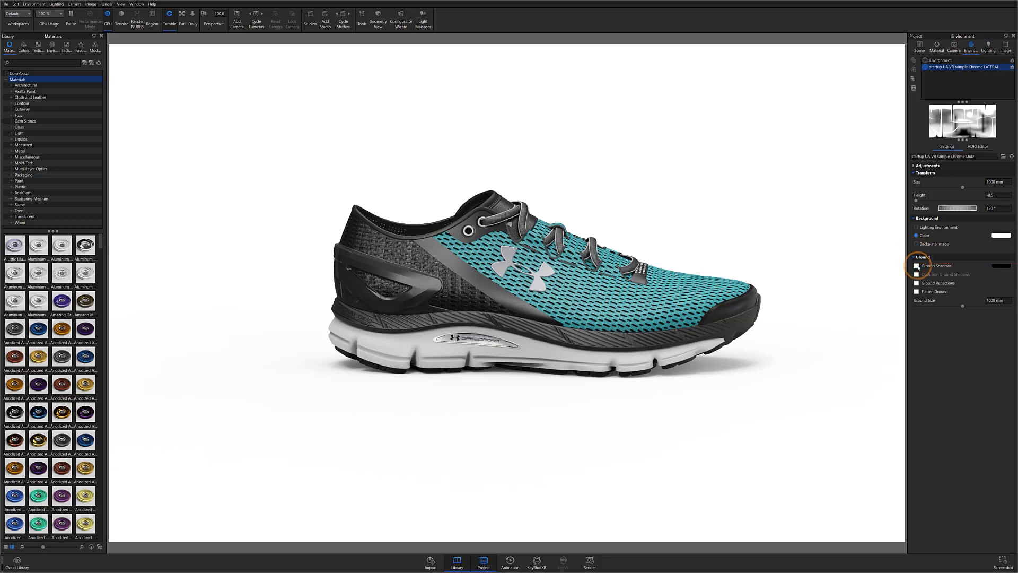
click(916, 266)
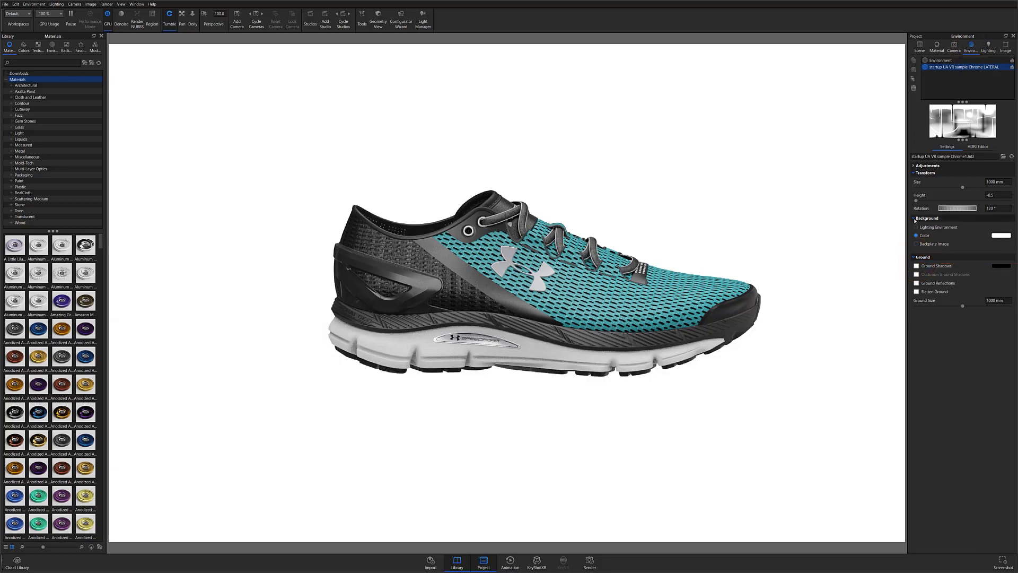
click(916, 236)
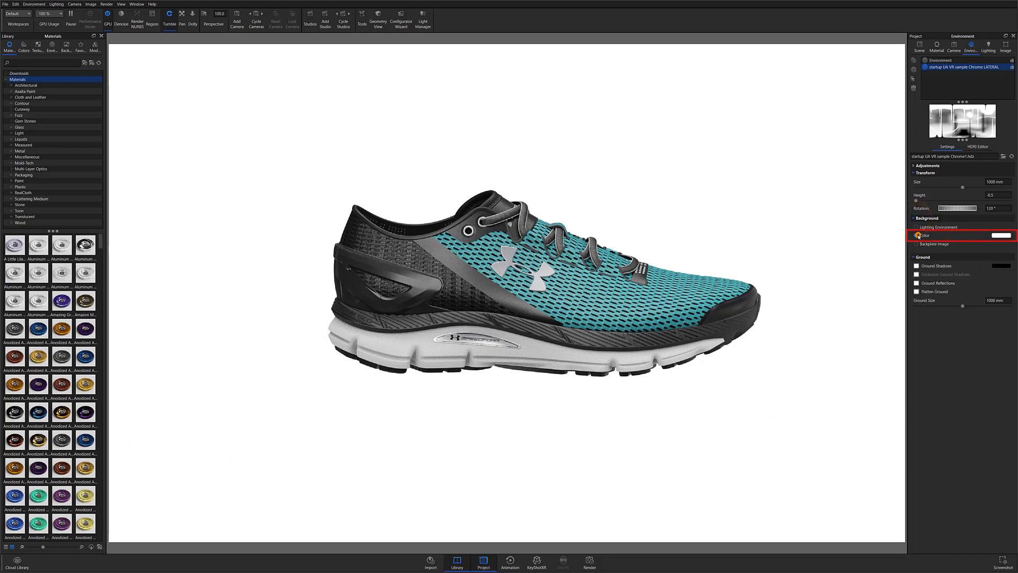
click(1002, 235)
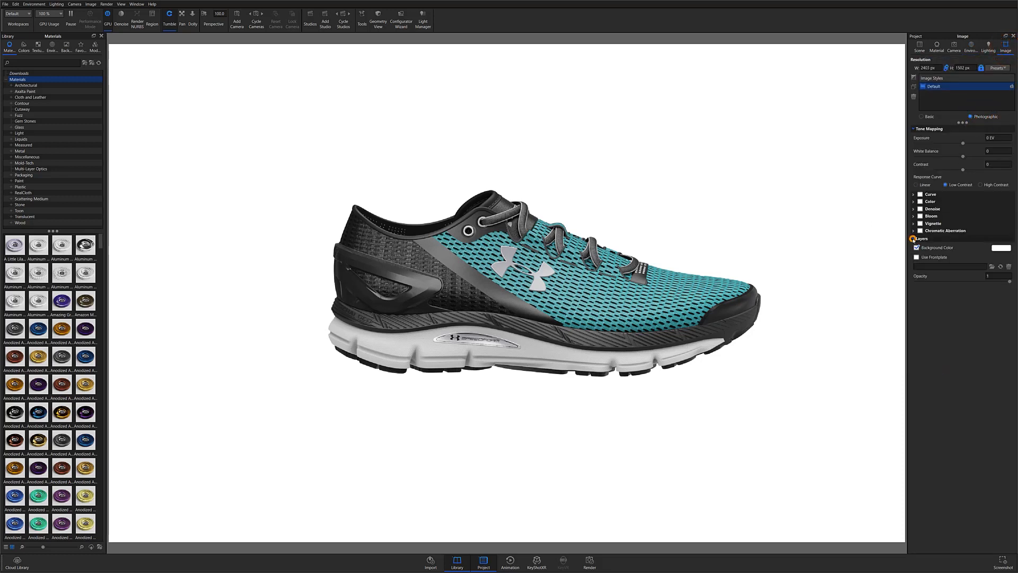
Toggle the Background Color layer off and back on, leaving it enabled.
click(917, 247)
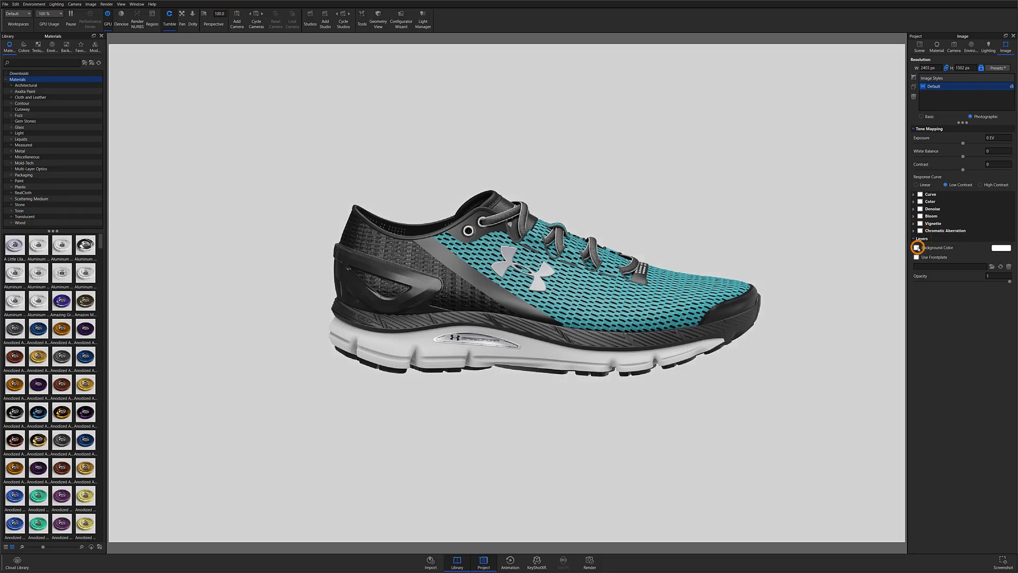
click(916, 247)
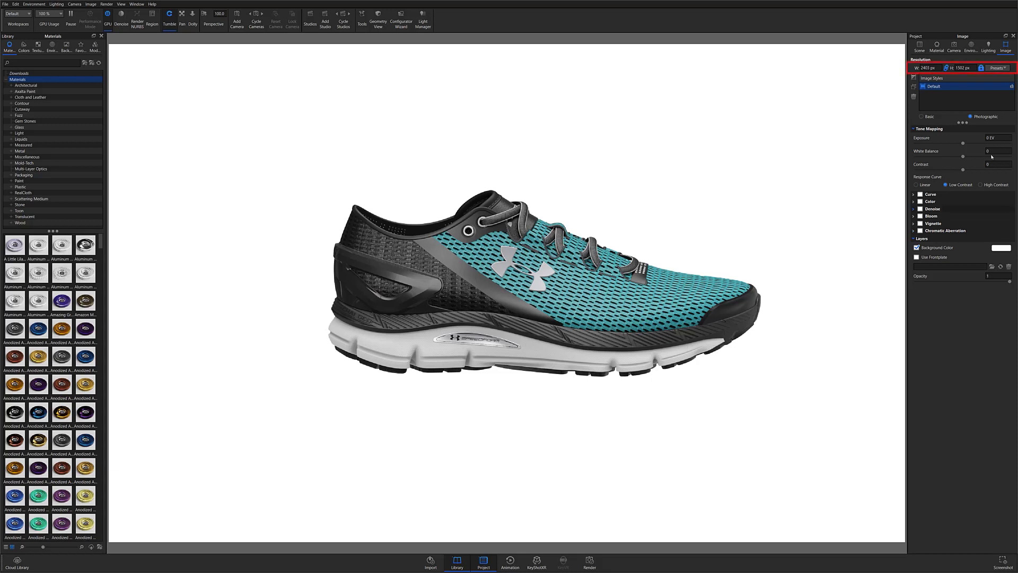
mouse_move(992, 157)
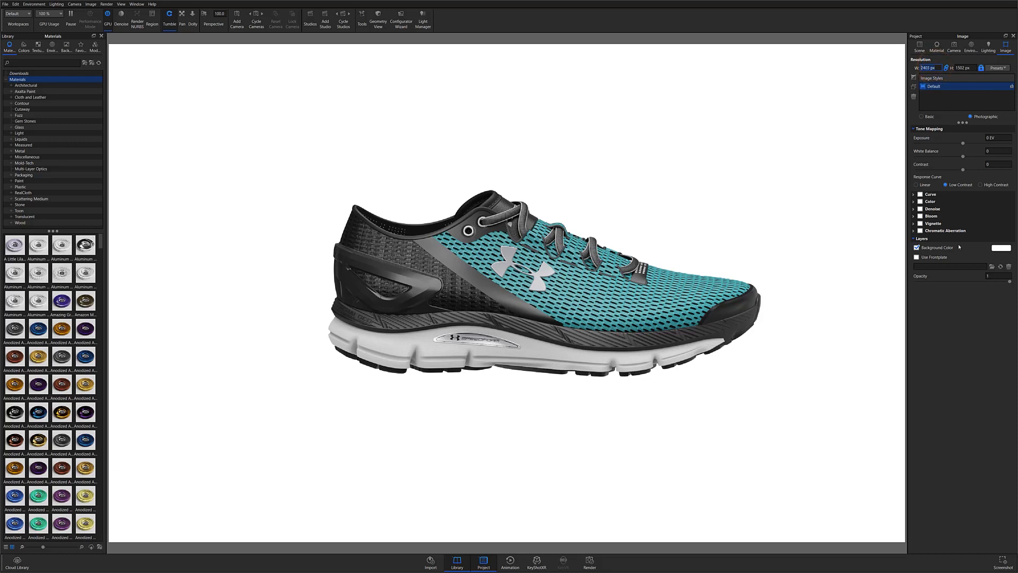
mouse_move(961, 331)
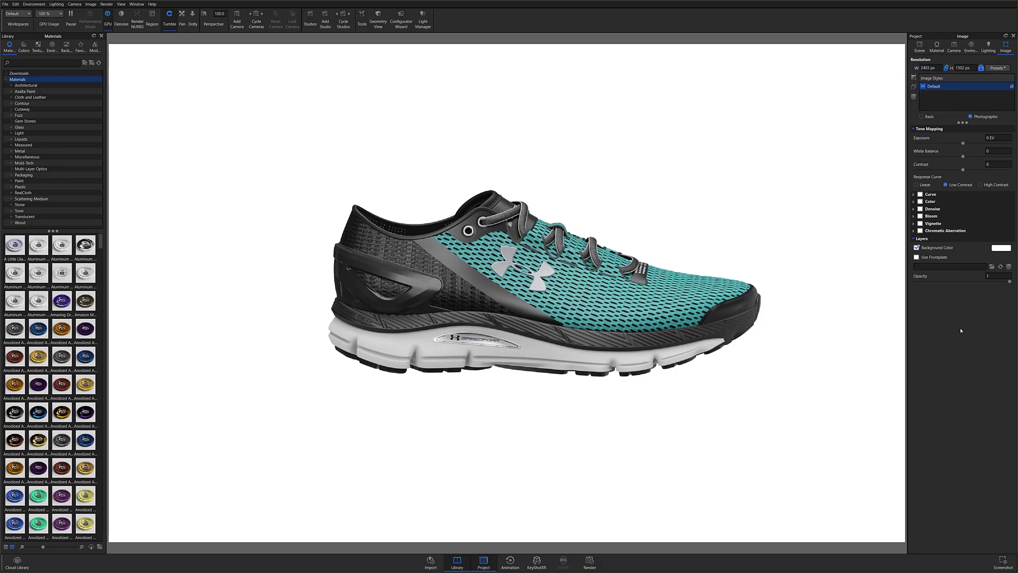
click(536, 561)
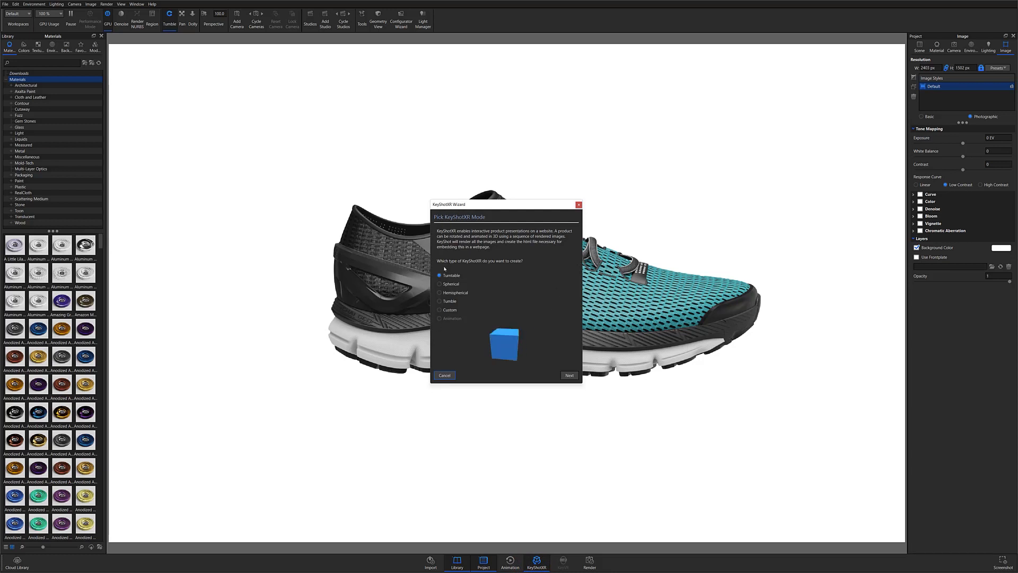
Preview Hemispherical and Custom, choose Turntable and continue to the rotation centre.
click(440, 284)
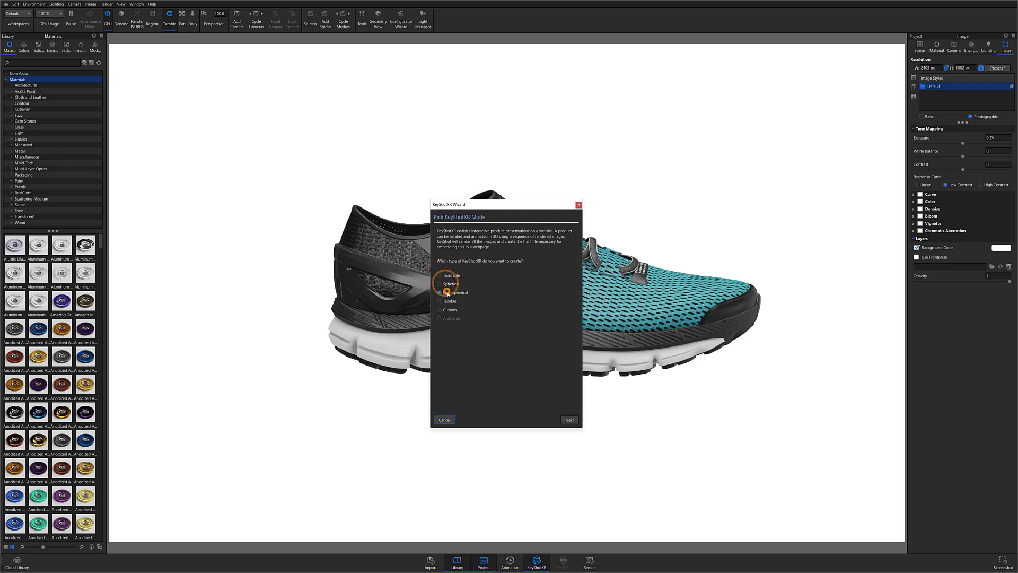
click(440, 309)
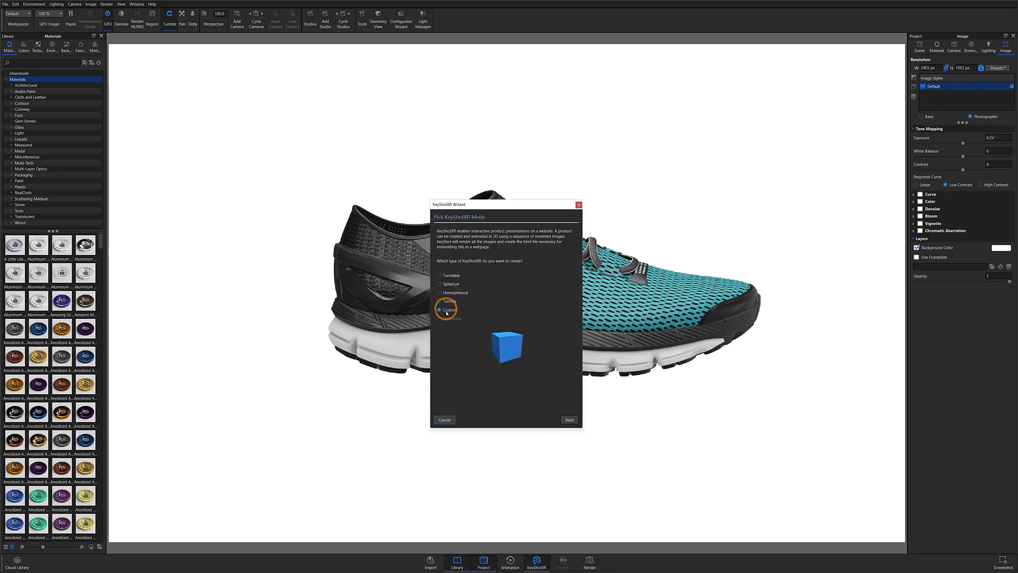
click(440, 275)
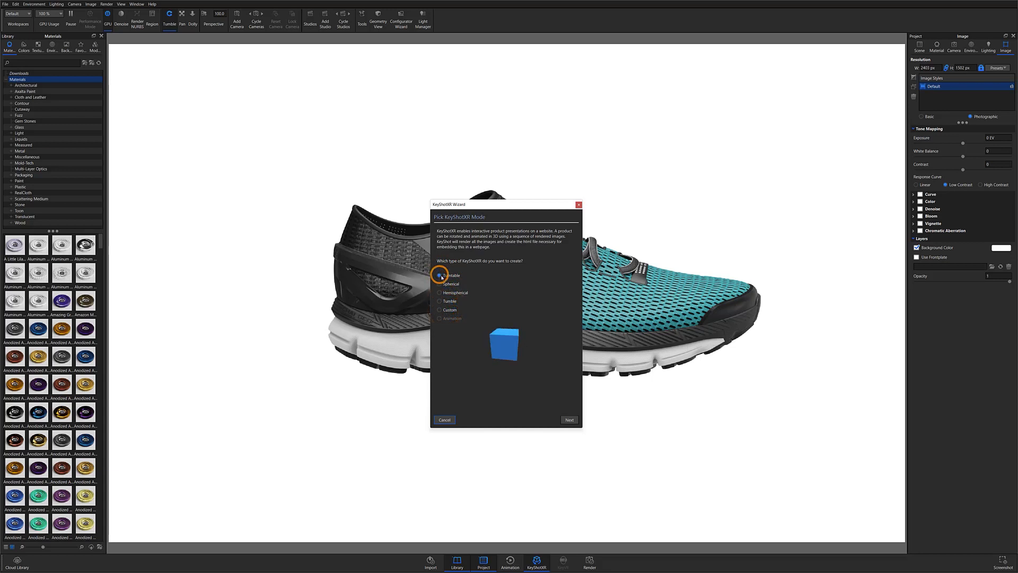
click(440, 275)
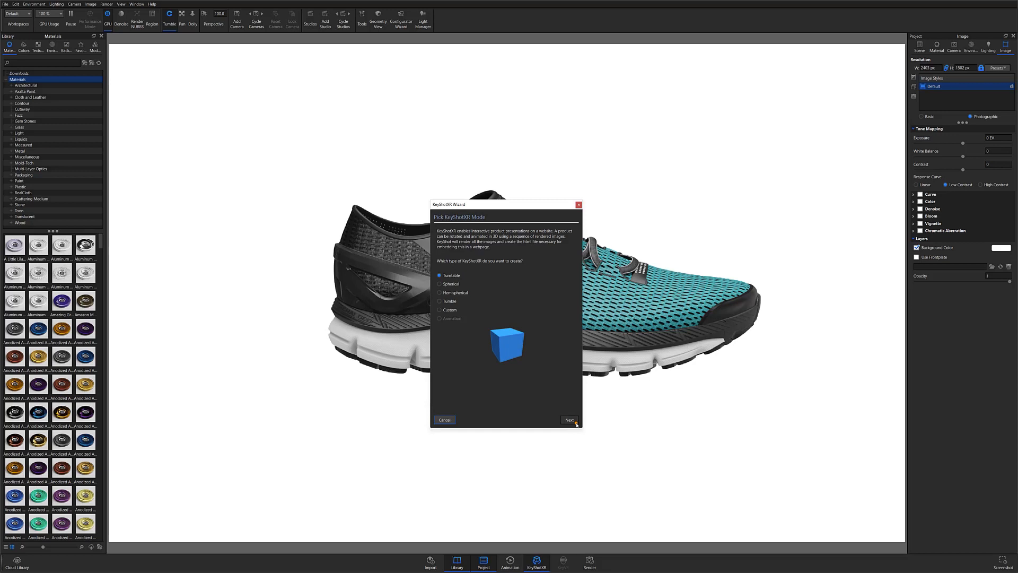
click(569, 420)
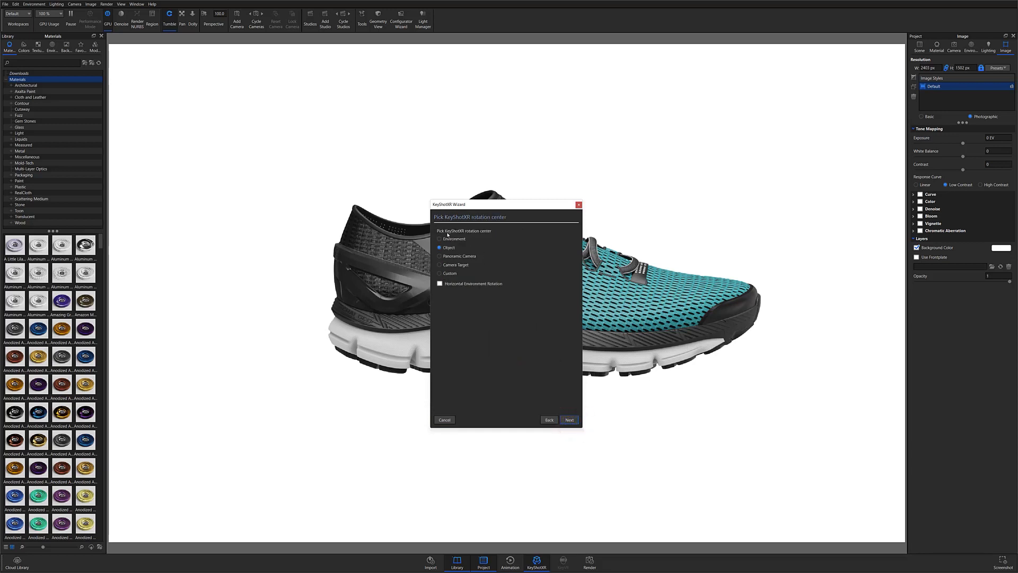
mouse_move(491, 233)
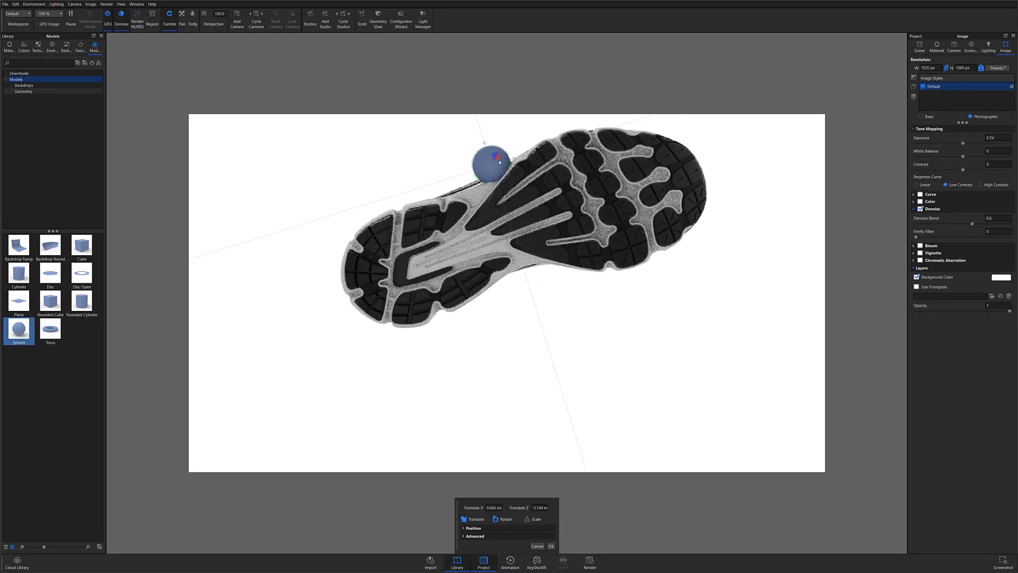
Try a Custom rotation centre, settle on Object and continue to the initial view.
click(537, 562)
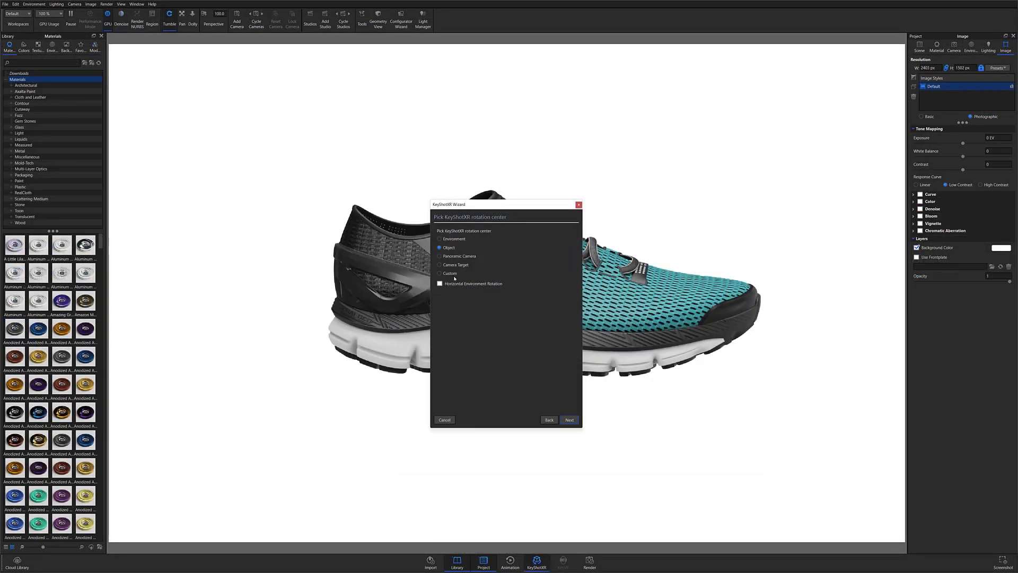
click(441, 273)
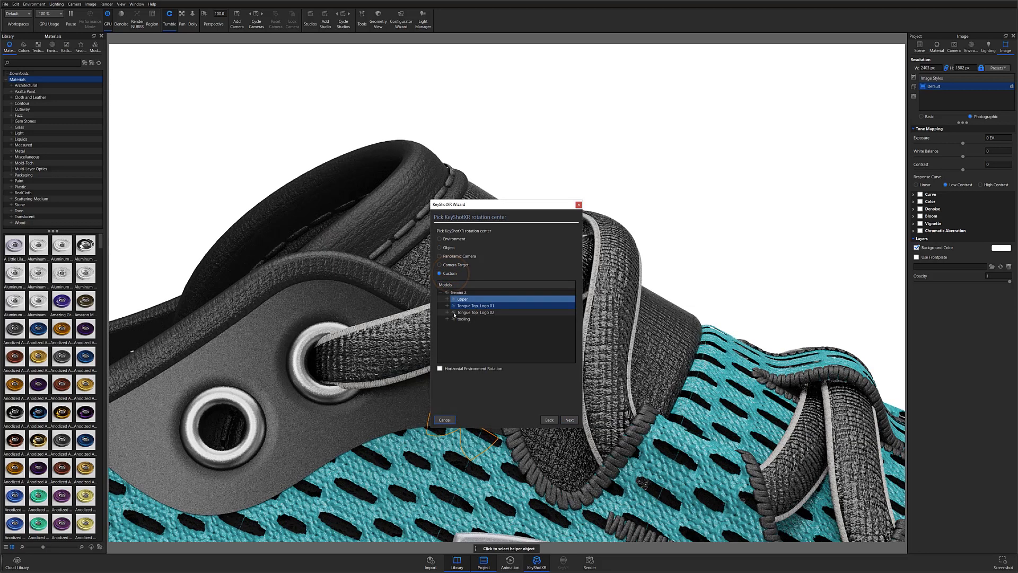
click(475, 305)
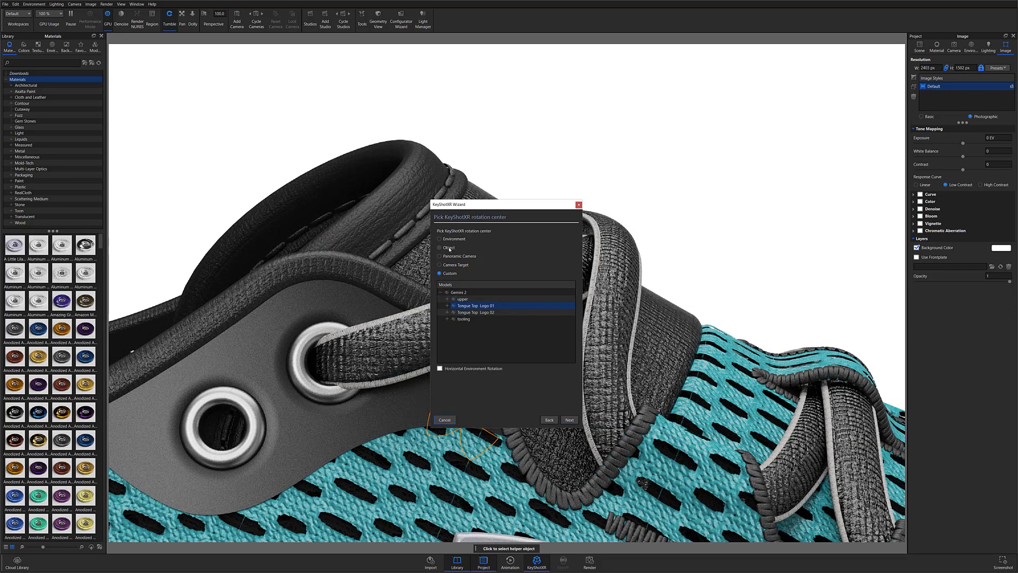
click(440, 247)
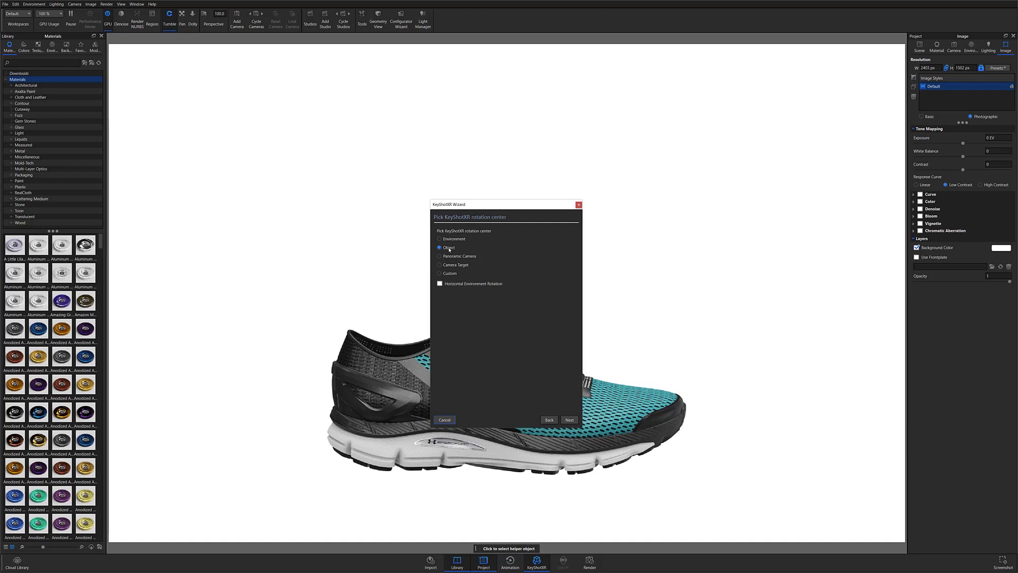
click(569, 420)
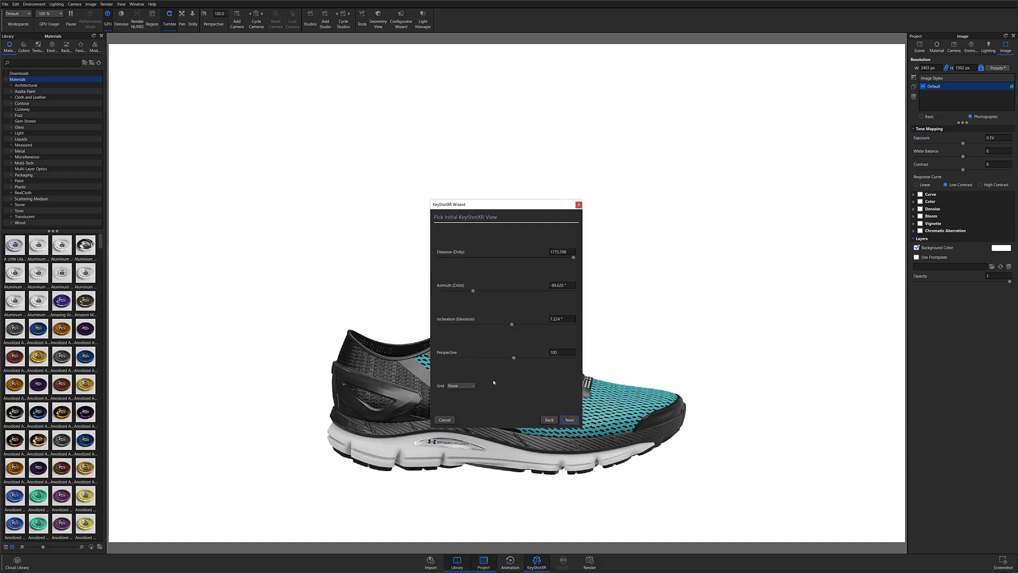
mouse_move(464, 244)
text(15)
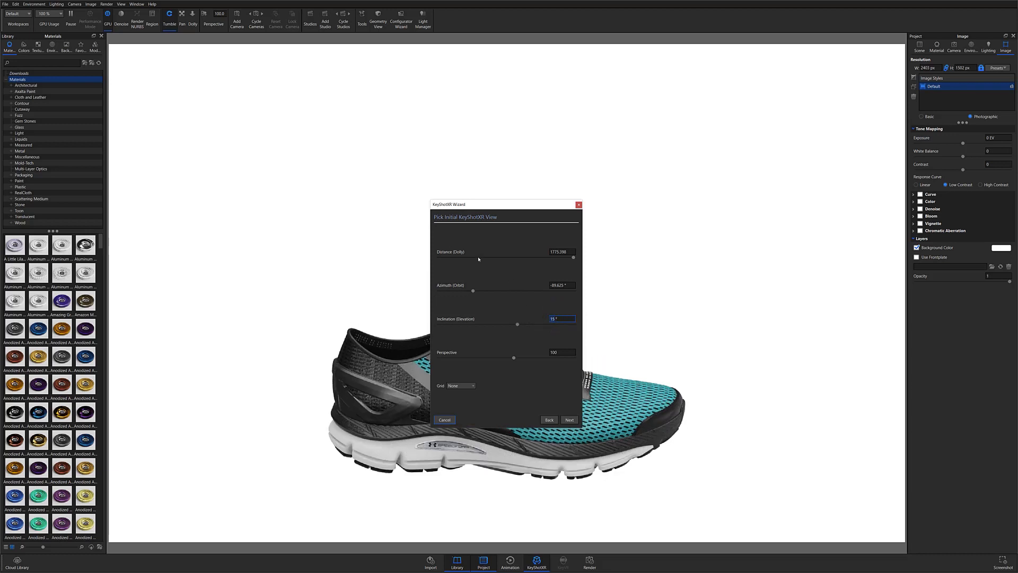
mouse_move(487, 355)
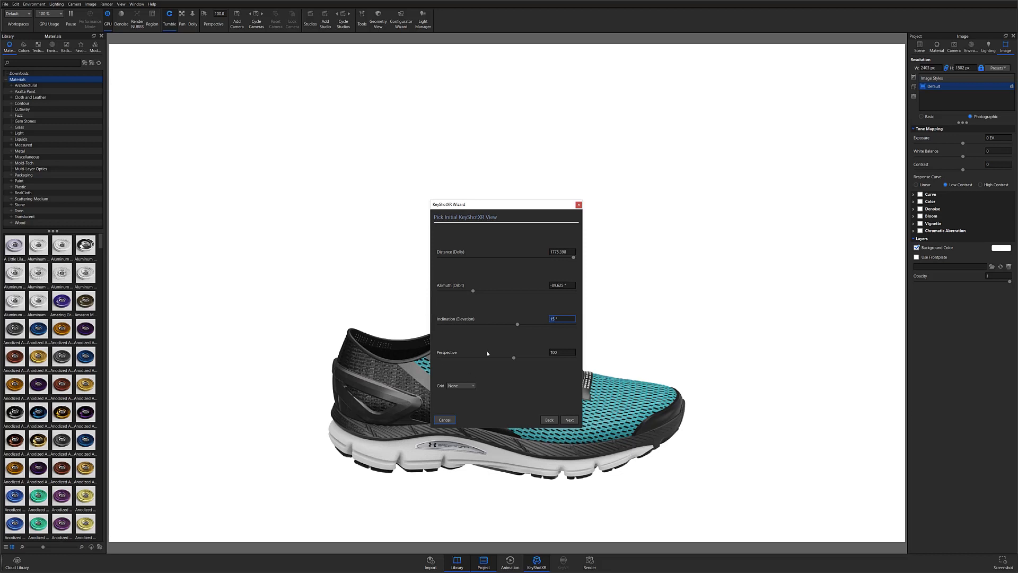
Accept the initial view with 15° inclination and continue to smoothness.
click(570, 420)
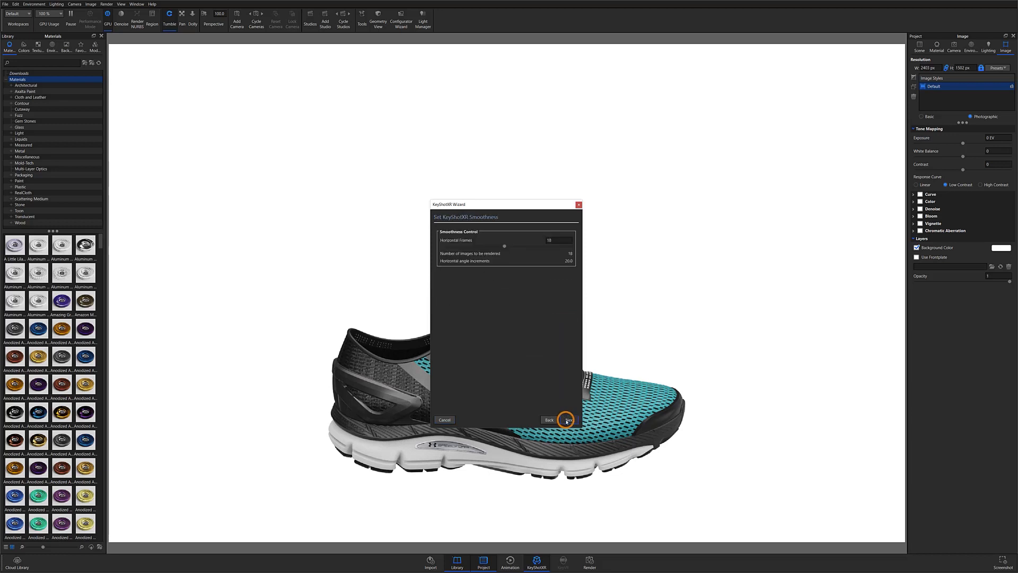
Adjust Horizontal Frames and continue to the XR output settings.
click(569, 419)
text(2)
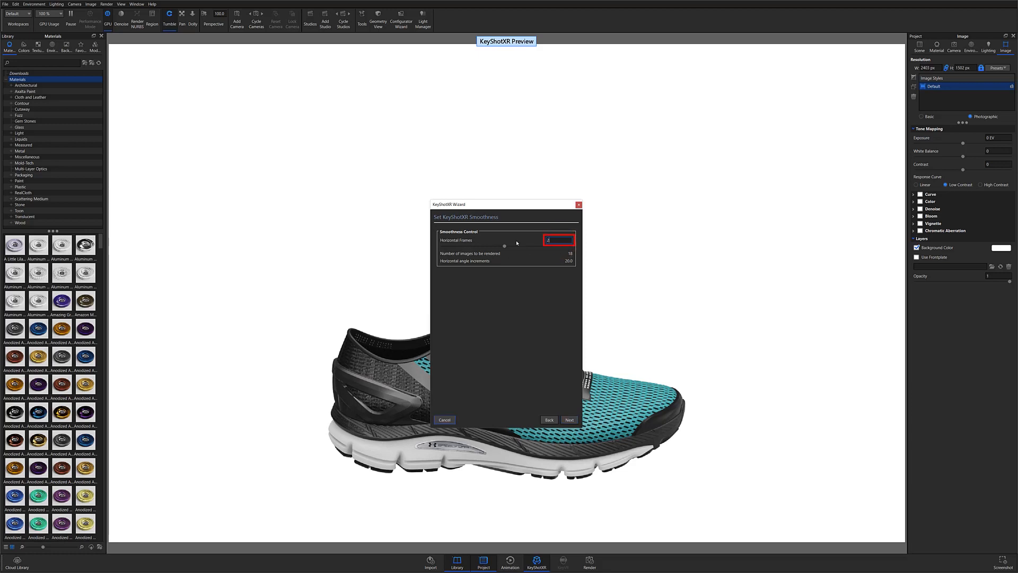
click(569, 420)
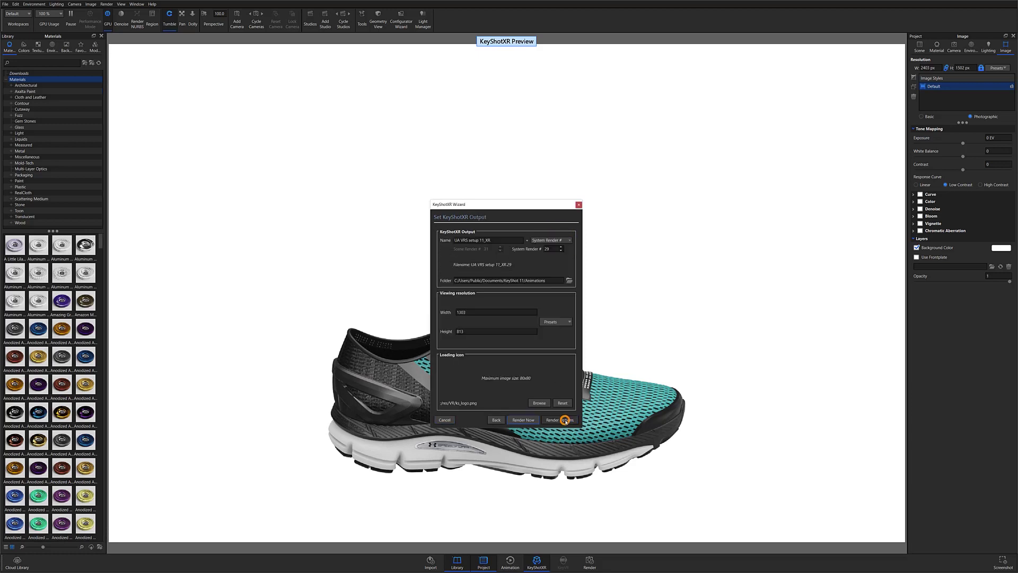
click(565, 420)
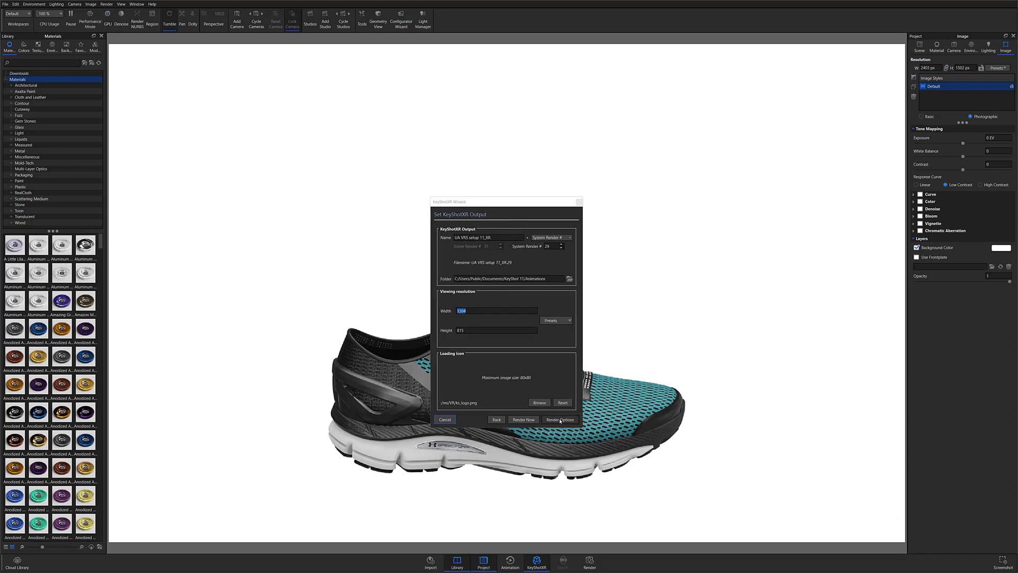
Review the render Options and set the XR viewing resolution to 2240 × 1400.
click(560, 420)
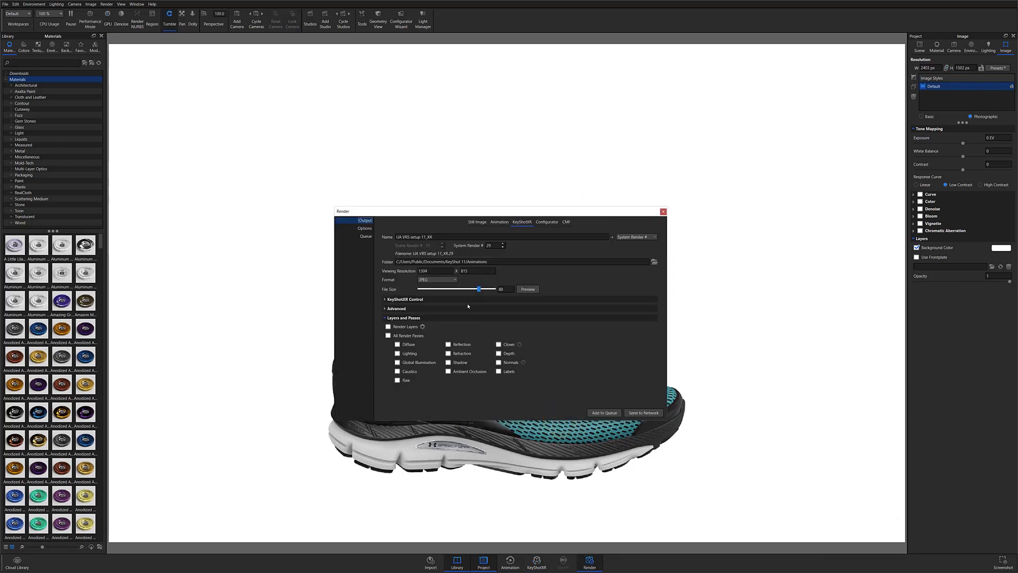
click(365, 228)
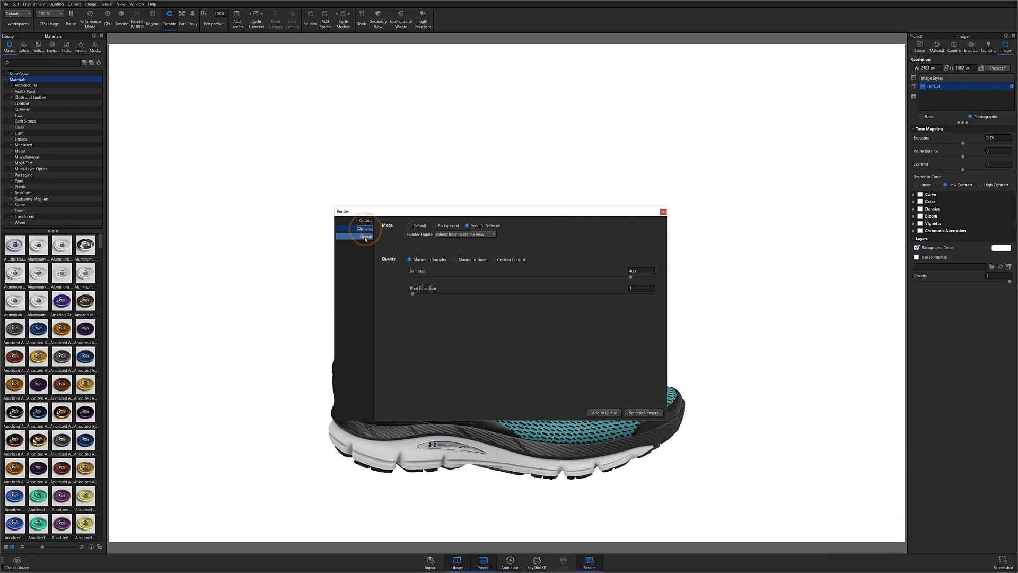
click(365, 220)
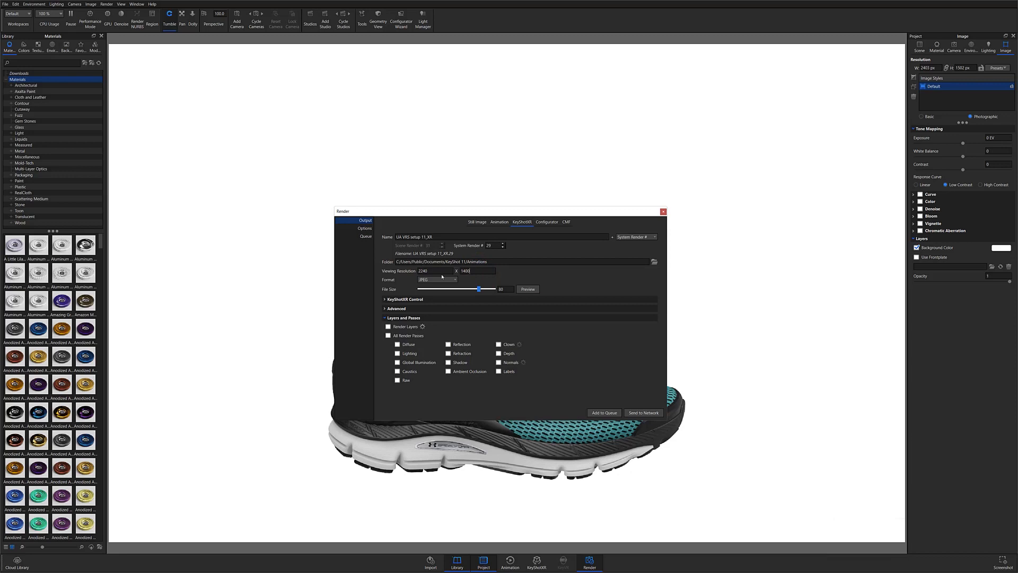
click(654, 262)
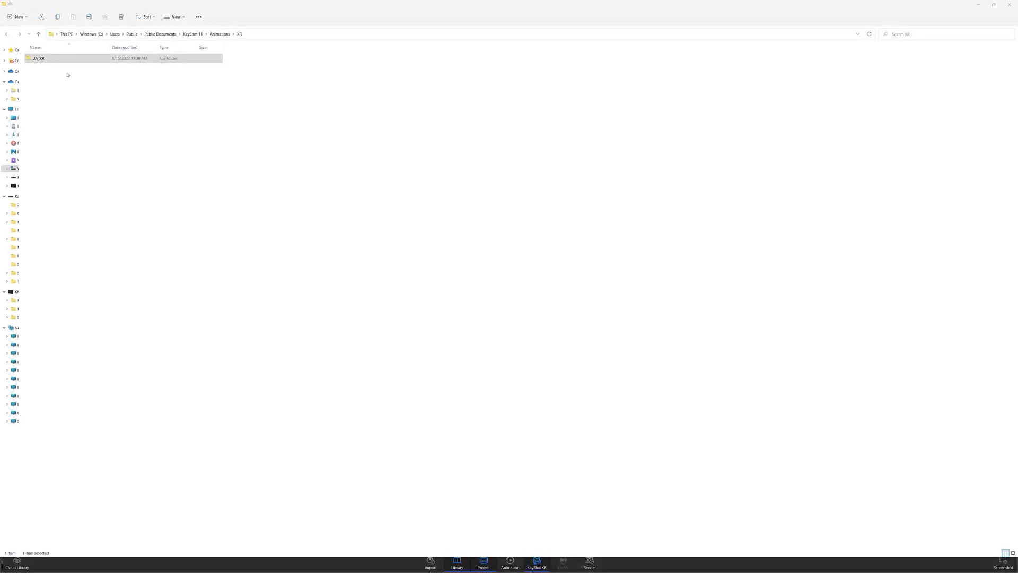
Browse the UA_XR output frames and open the instructions and XR HTML page.
double_click(37, 57)
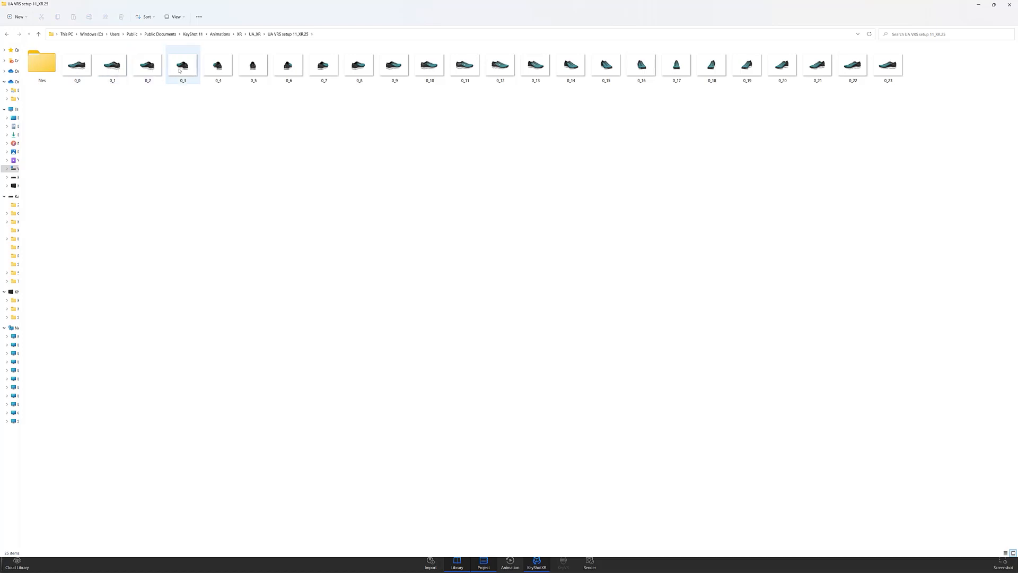
click(323, 64)
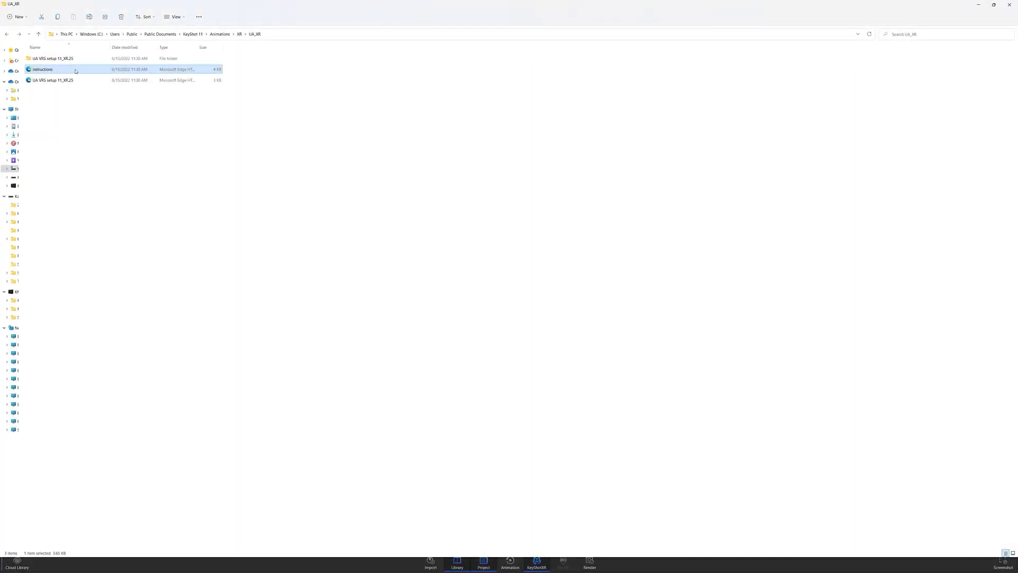
double_click(42, 69)
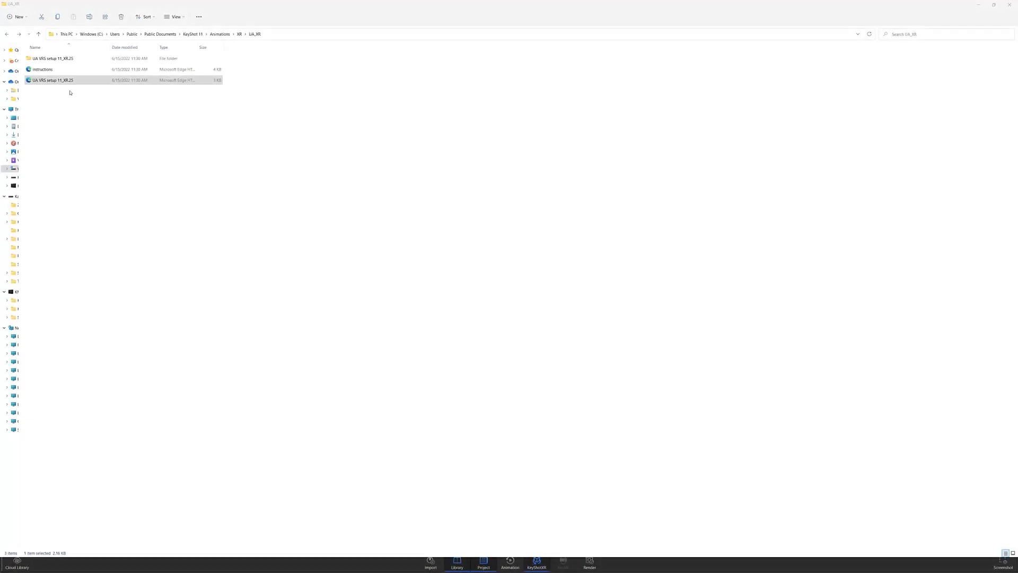
double_click(52, 79)
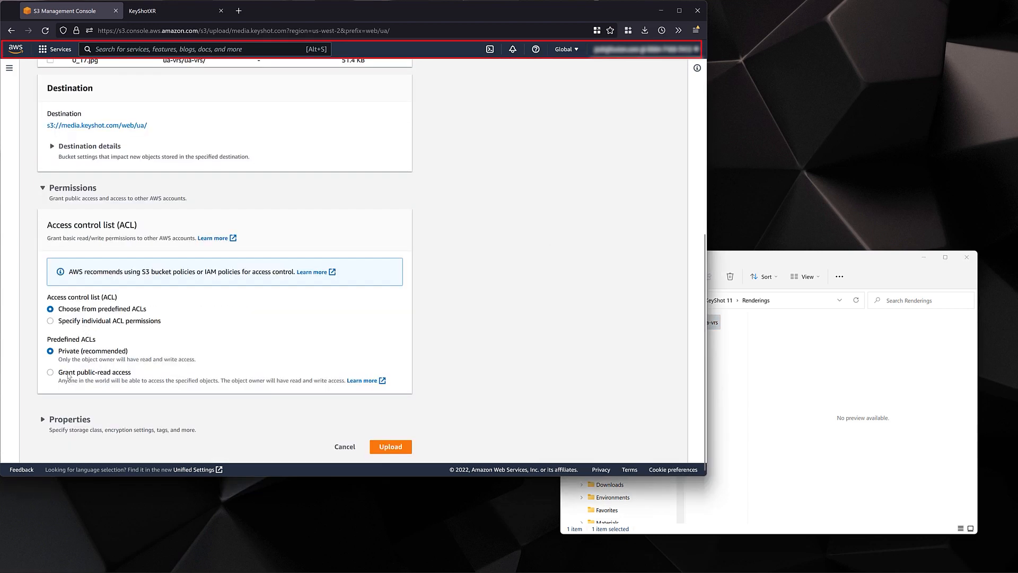
Grant public-read access and start uploading the XR files to S3.
click(50, 373)
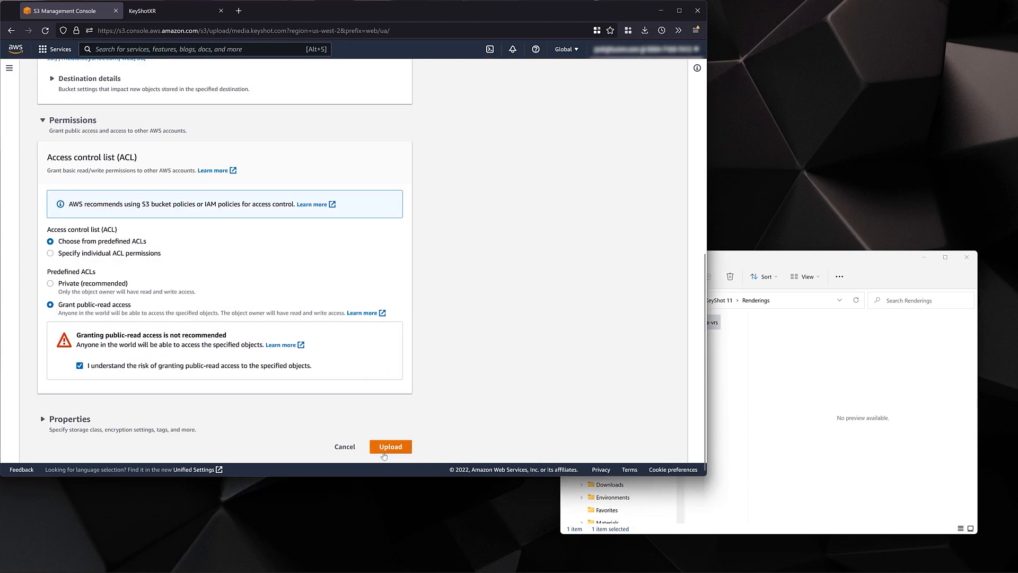
click(390, 447)
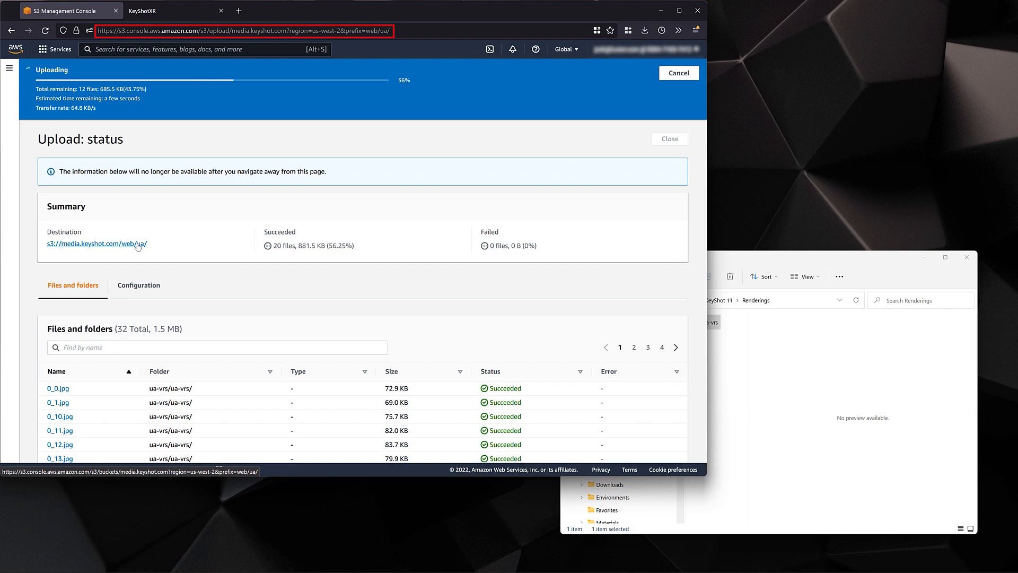